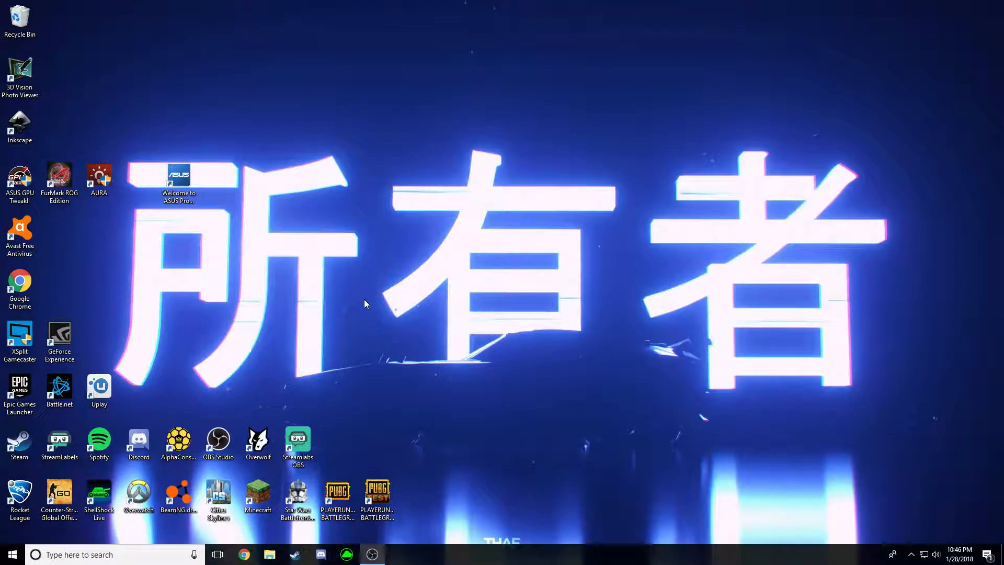
mouse_move(118, 5)
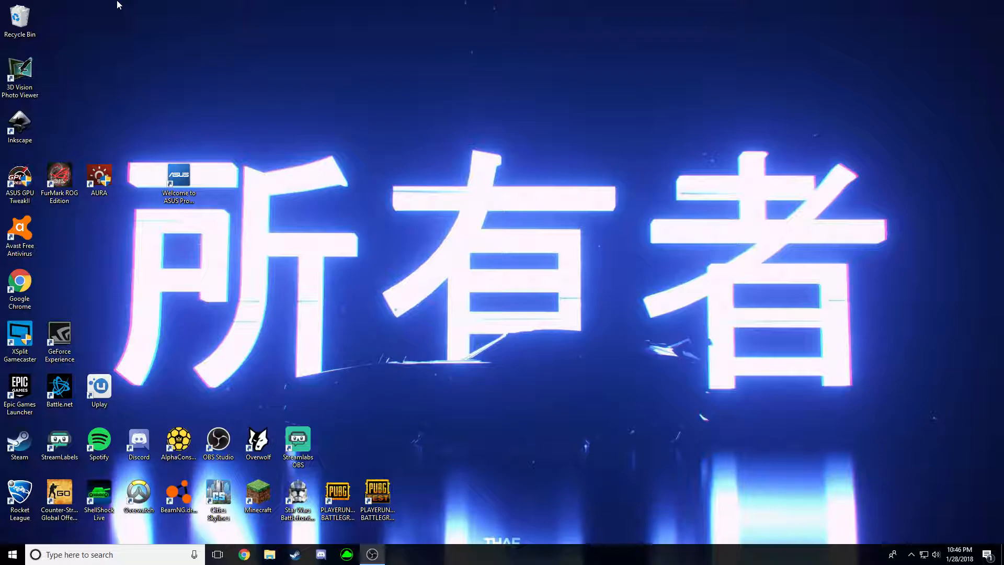
mouse_move(126, 221)
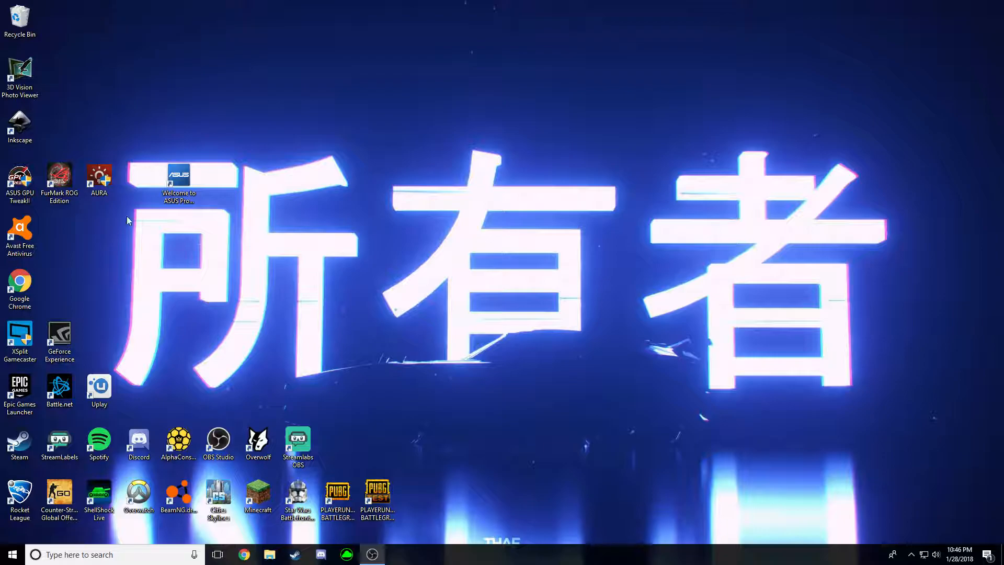
mouse_move(484, 194)
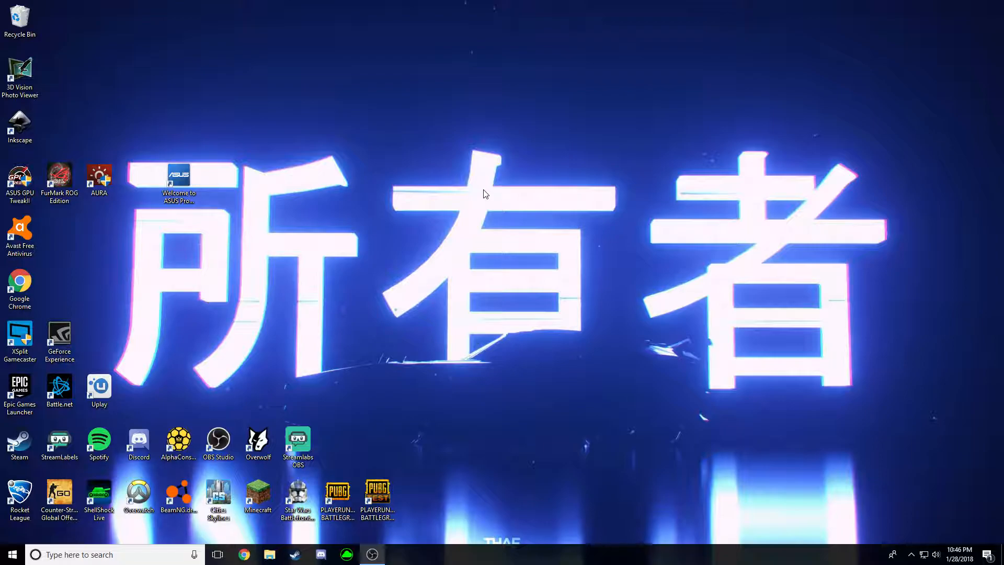
mouse_move(530, 138)
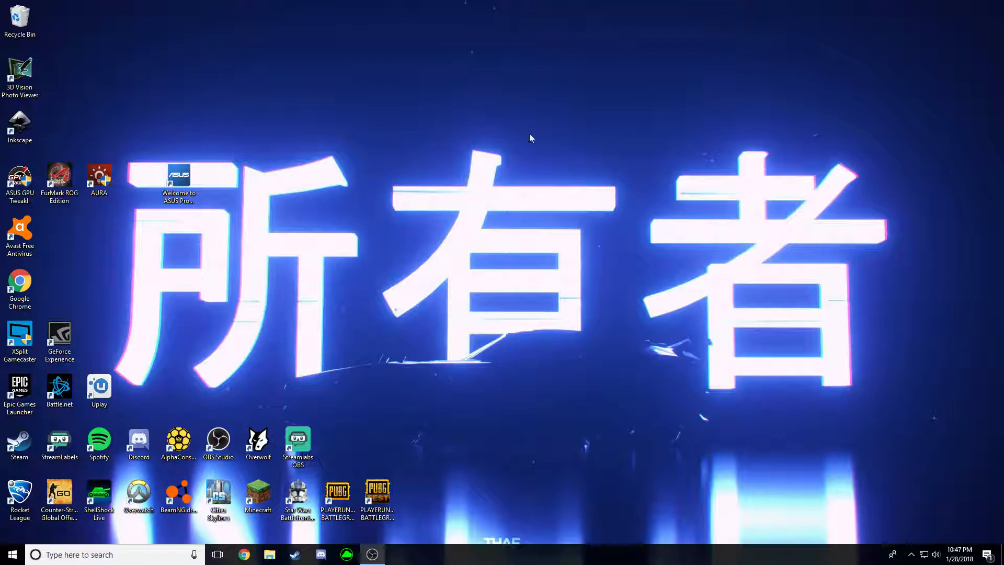
Step: Reach the Display settings page from the desktop and scroll to the multiple-display options
right_click(531, 139)
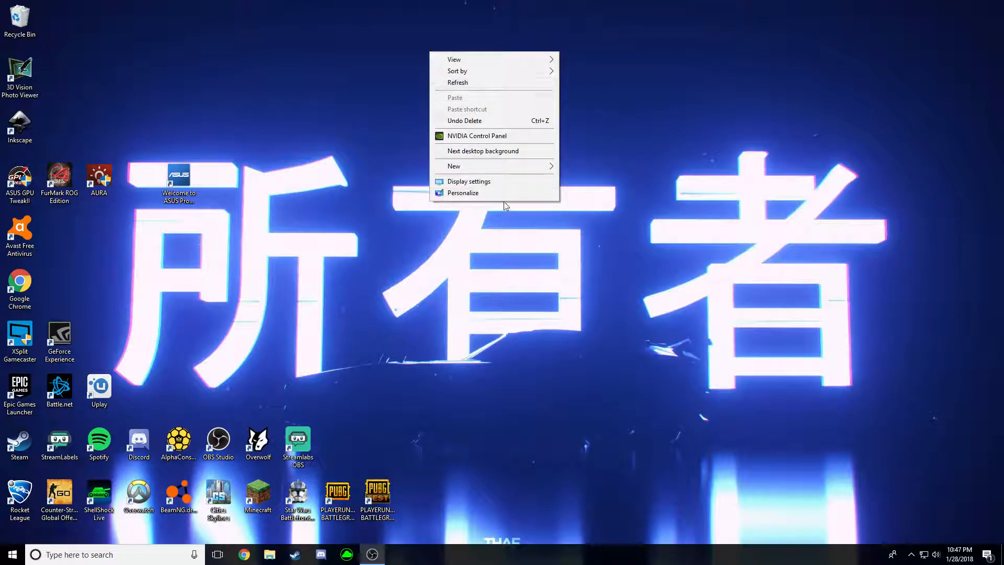
left_click(469, 181)
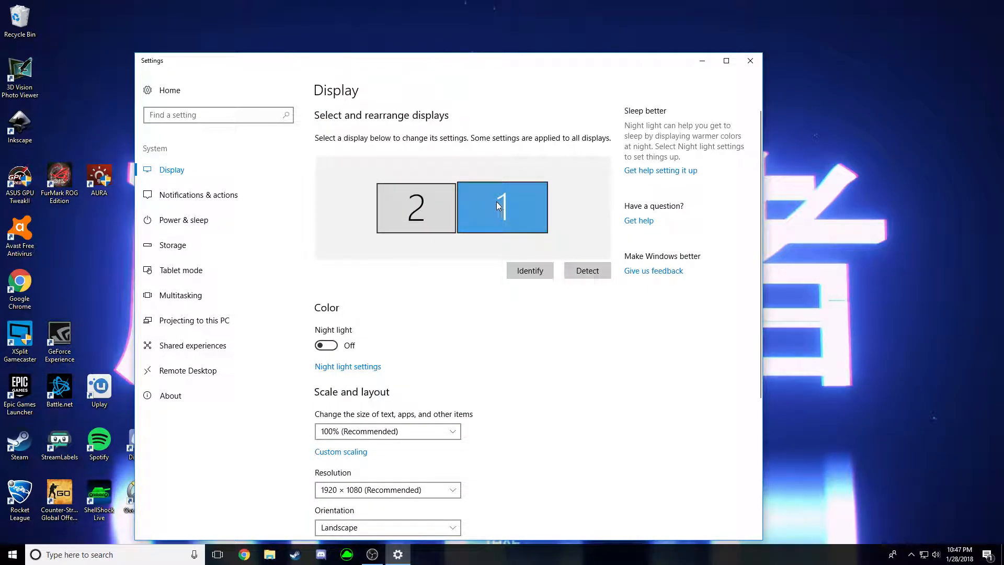
mouse_move(504, 205)
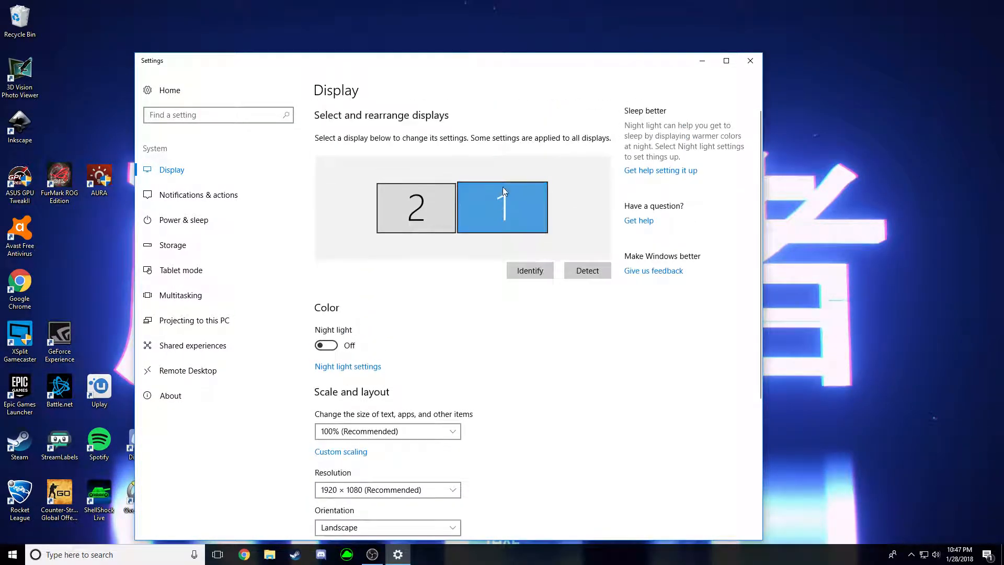
scroll("down", 3)
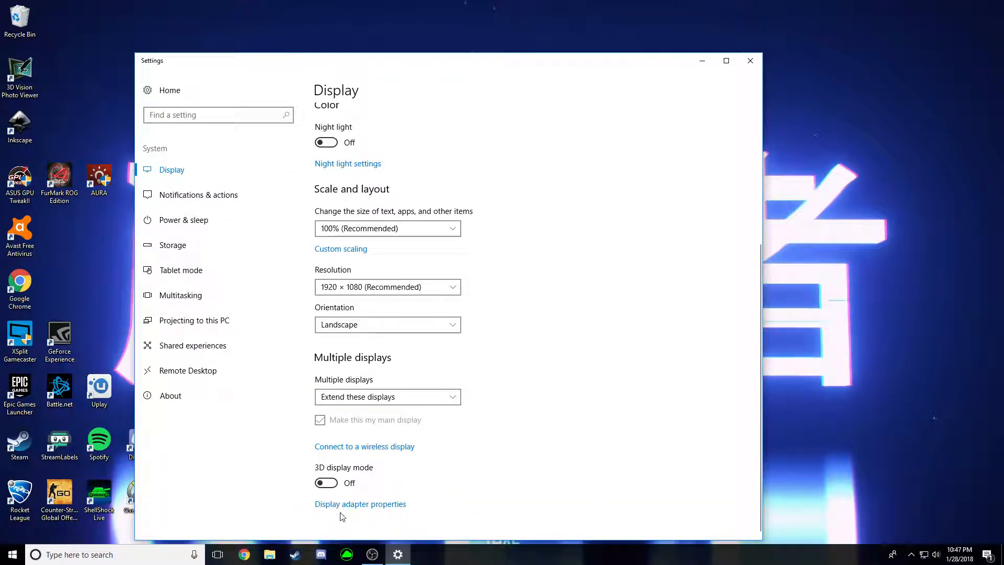
Step: Show the GeForce GTX 1080 adapter properties, centred, on the Monitor settings
left_click(360, 503)
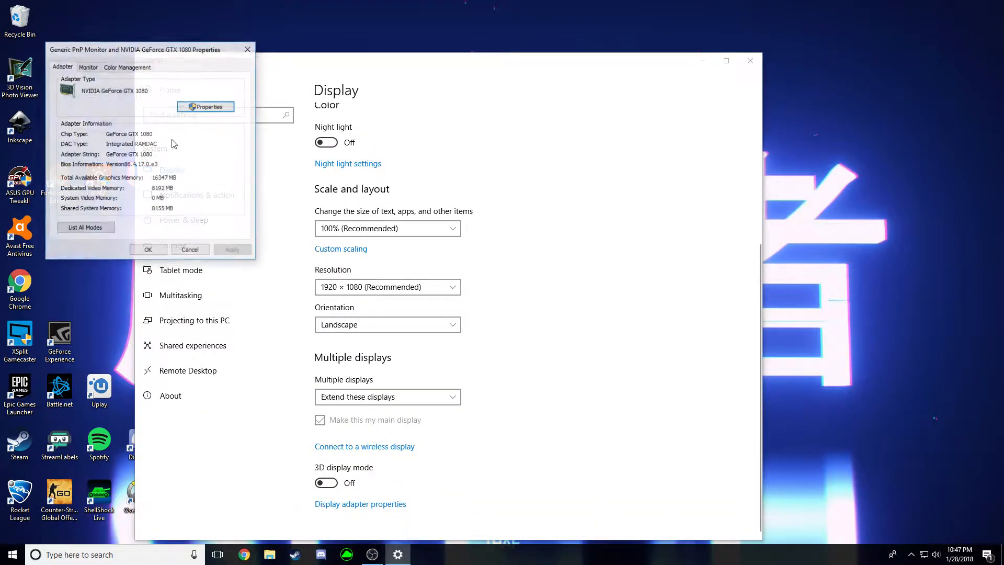
left_click_drag(151, 49, 435, 78)
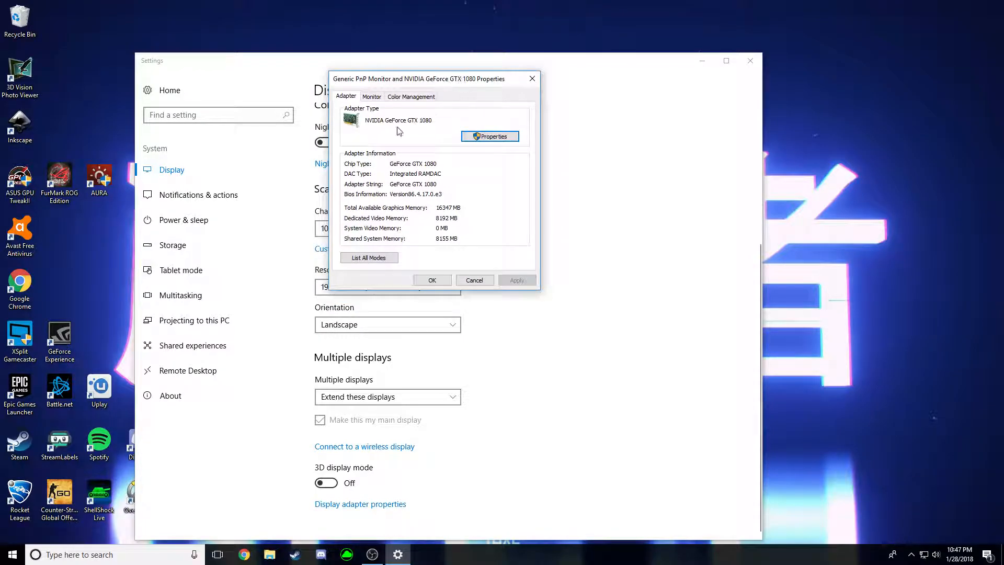
mouse_move(368, 110)
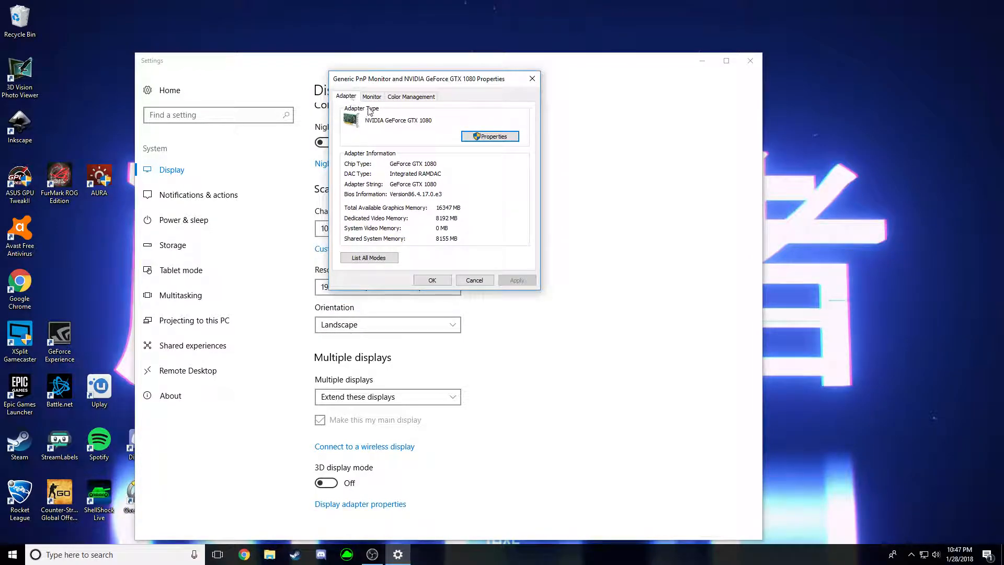
left_click(371, 96)
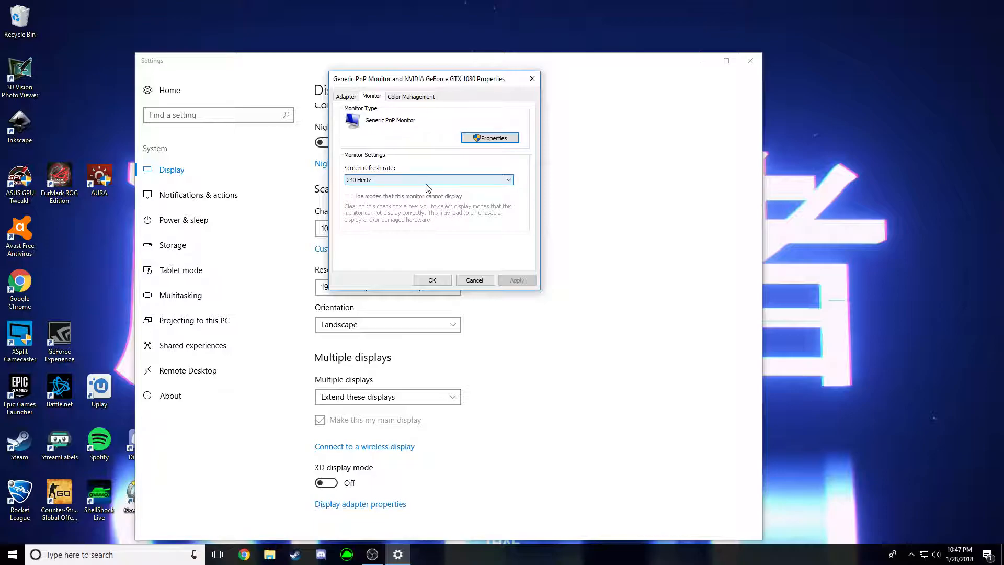
left_click(428, 179)
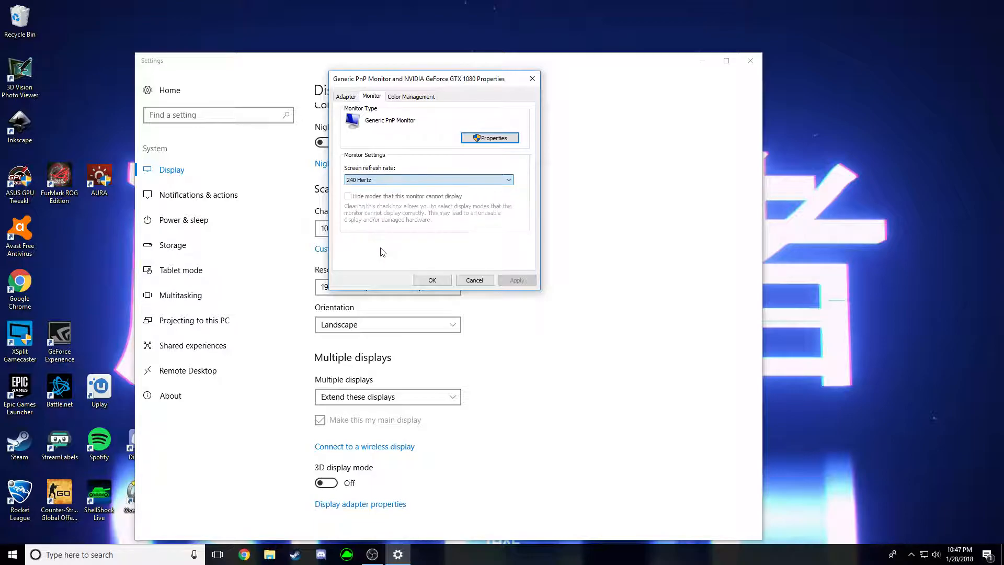
left_click(508, 179)
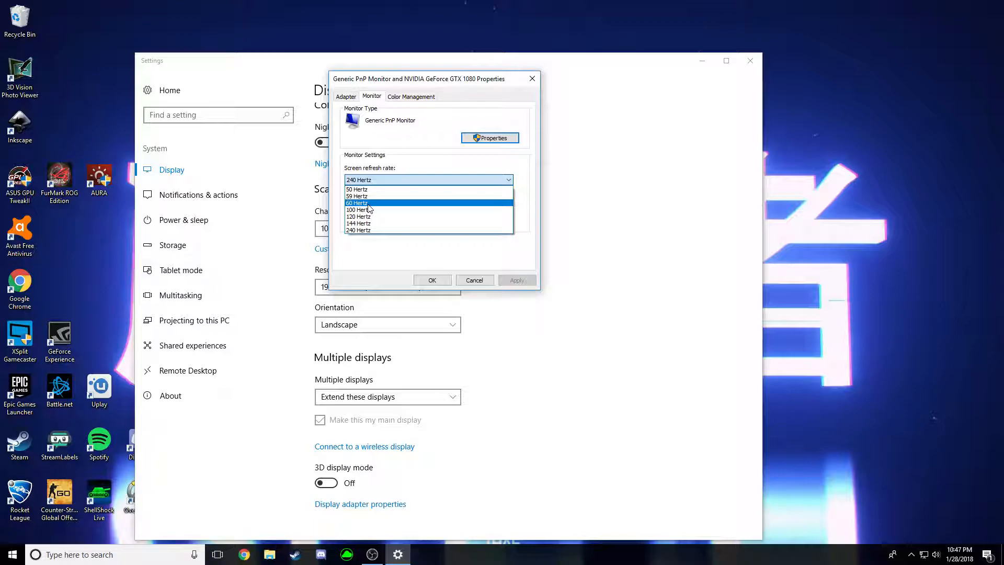
mouse_move(378, 216)
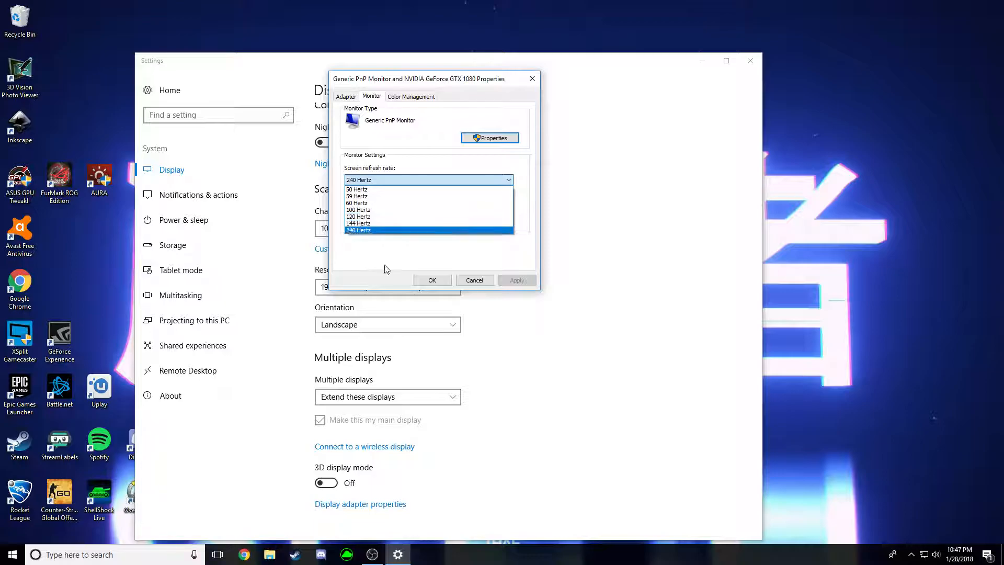
mouse_move(397, 211)
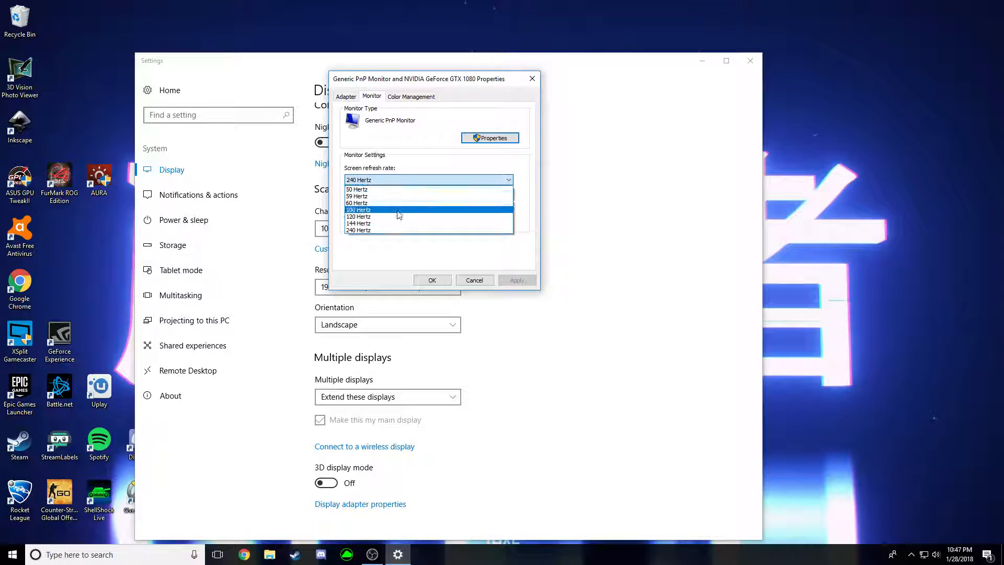
mouse_move(383, 195)
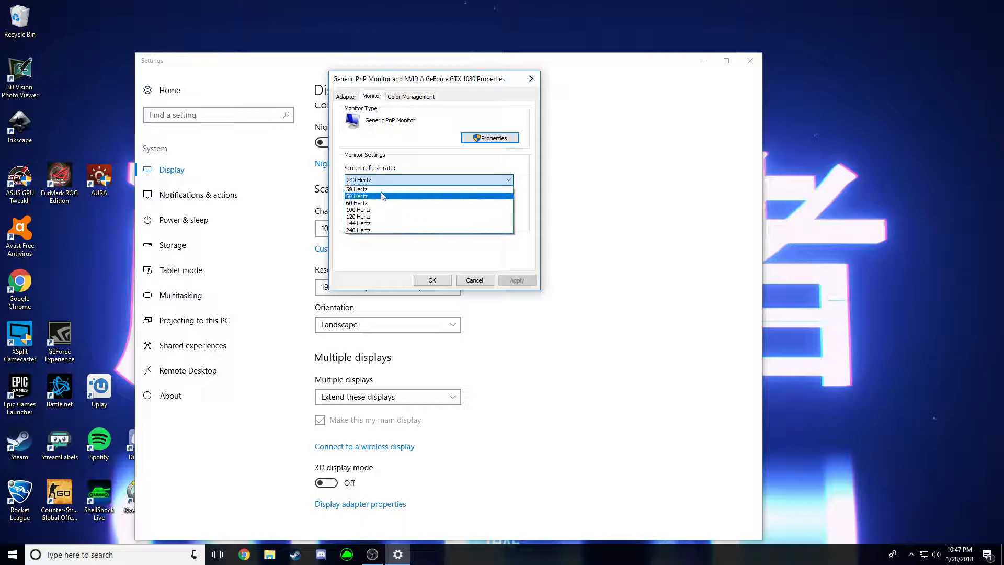
Step: Try 100 Hertz in the refresh rate list, then settle on 240 Hertz
left_click(357, 189)
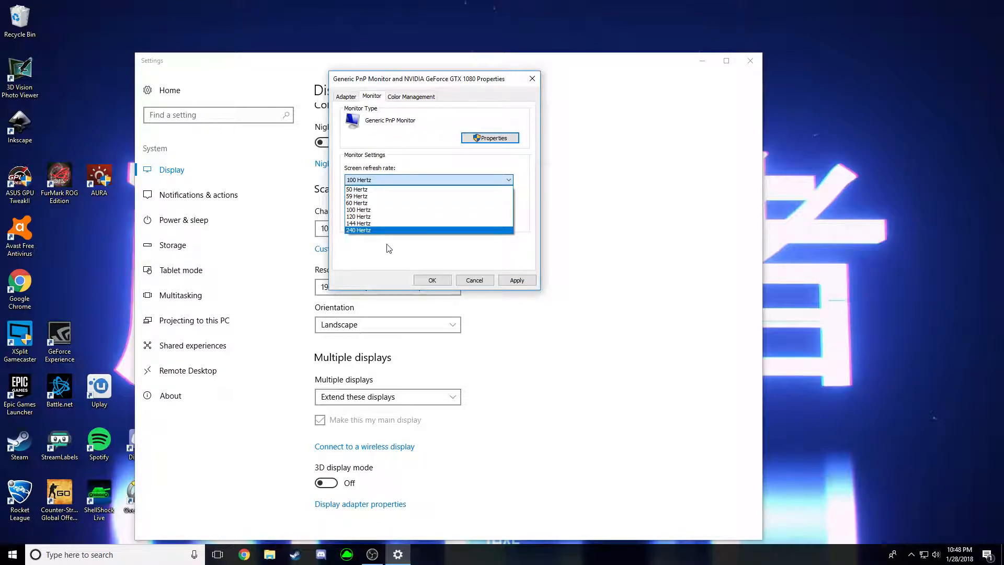
left_click(359, 230)
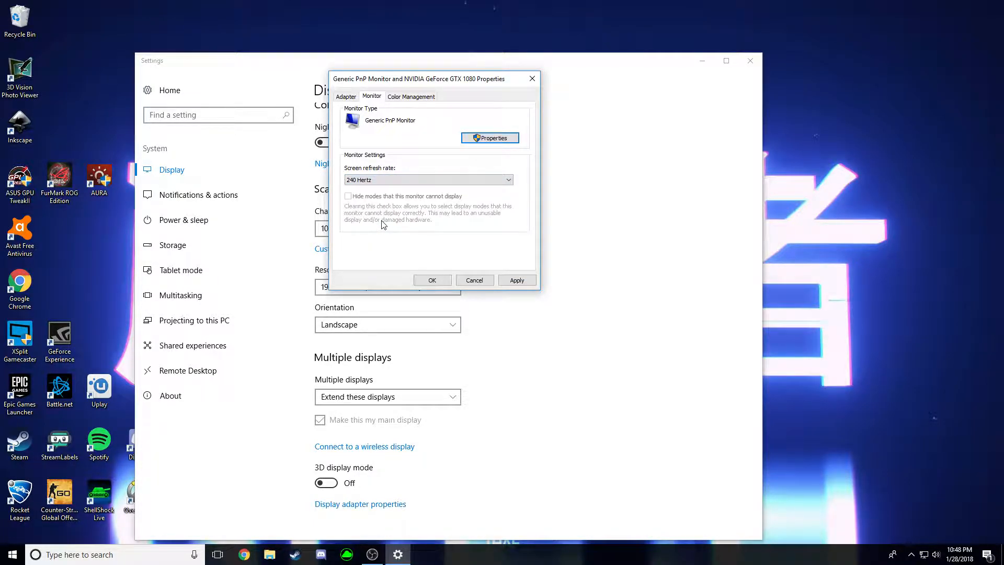